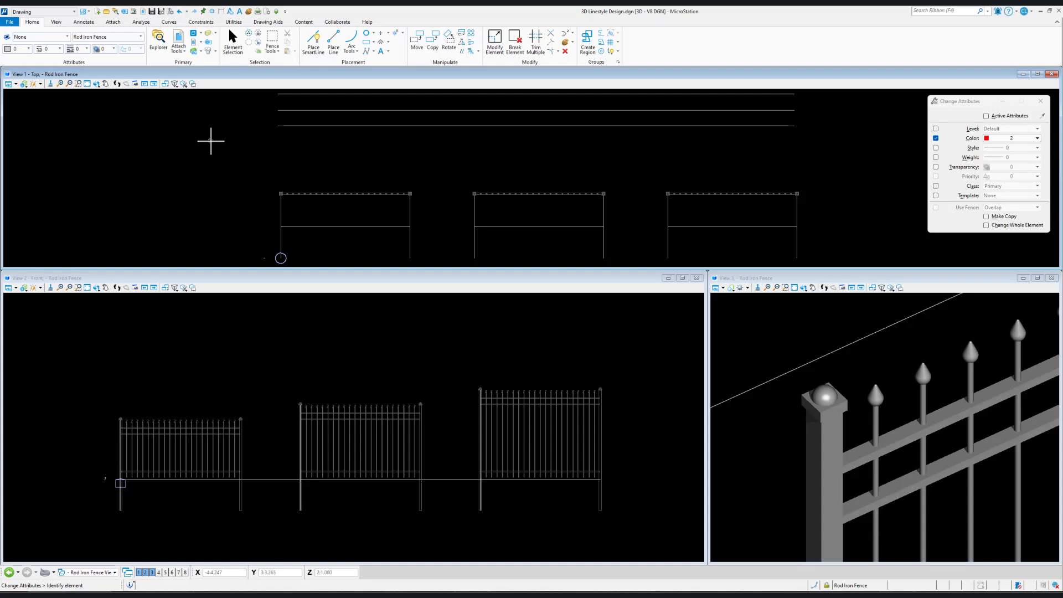
pyautogui.moveTo(224, 187)
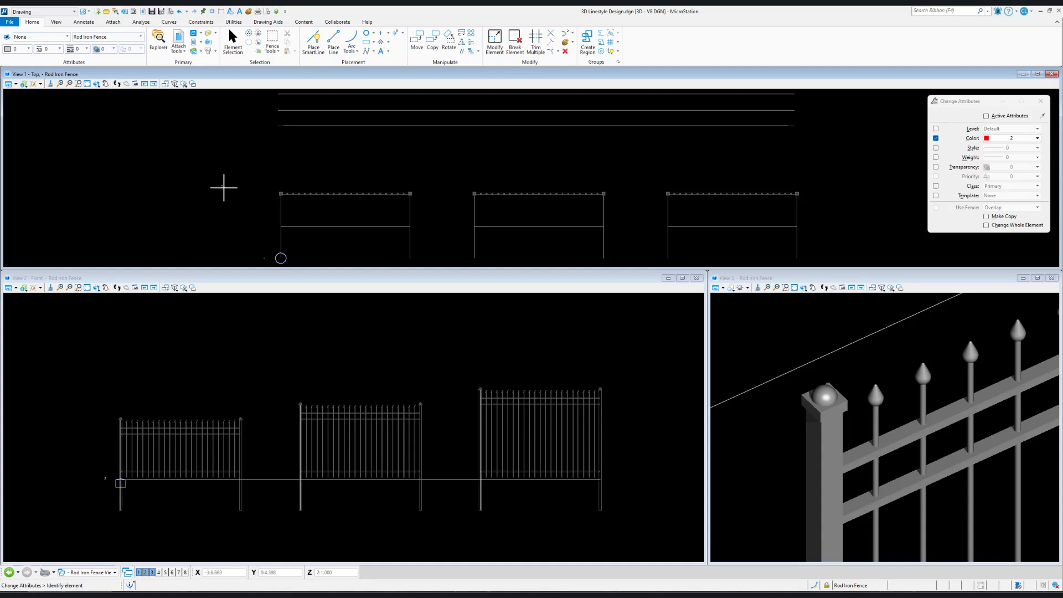
pyautogui.moveTo(328, 151)
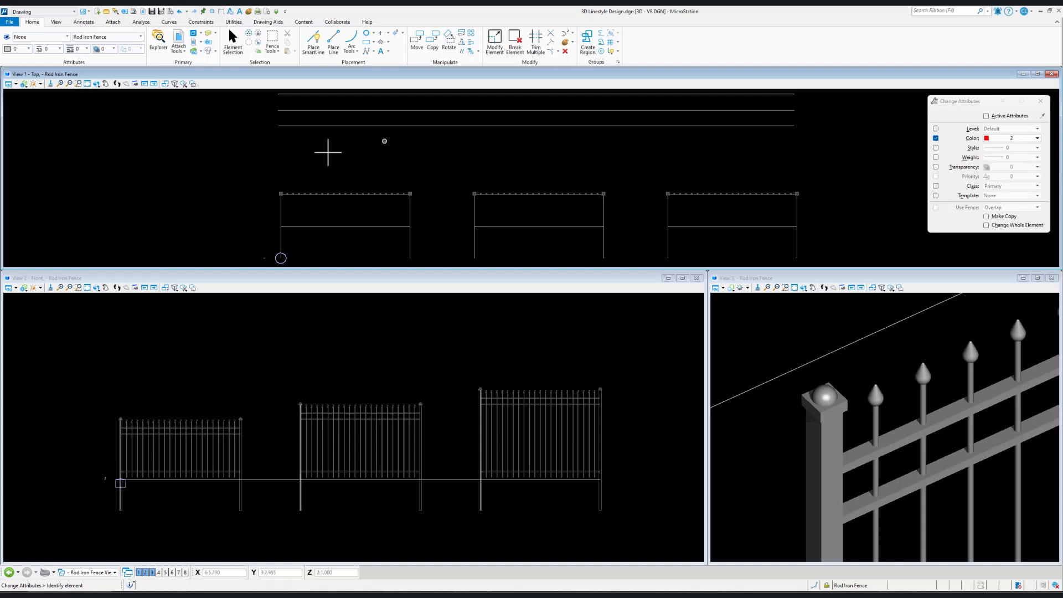
# - Select the leftmost 4ft fence panel and bring up the Line Style list in Attributes
pyautogui.click(232, 41)
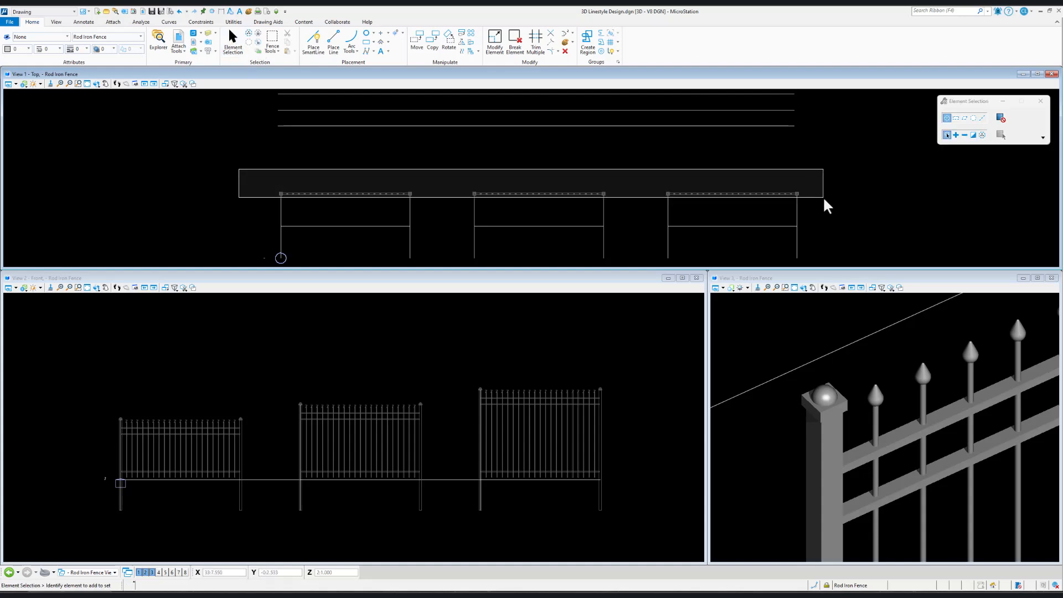
pyautogui.click(813, 207)
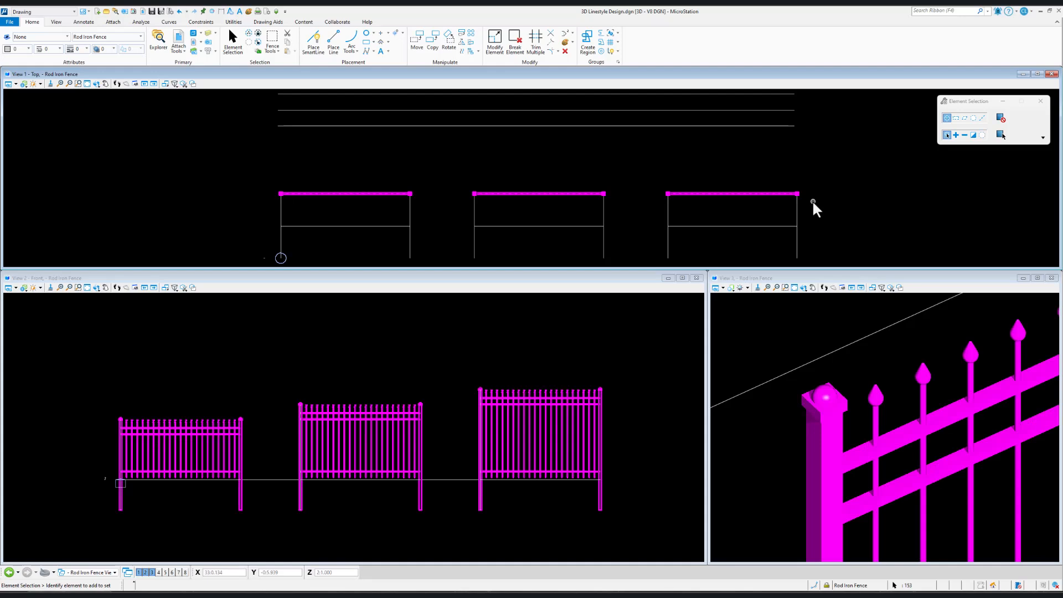
pyautogui.click(565, 42)
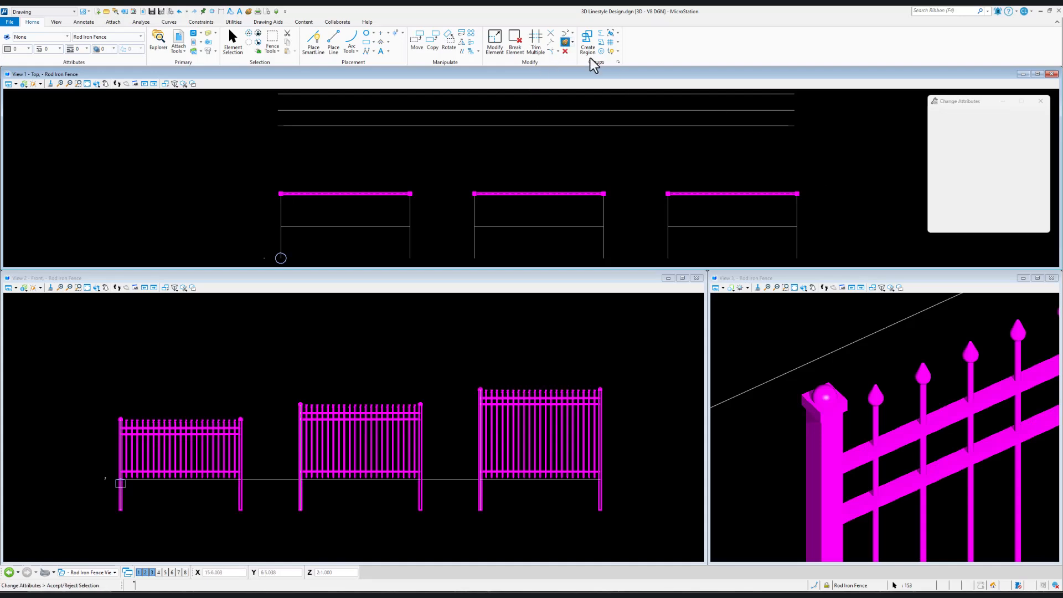
pyautogui.click(1036, 139)
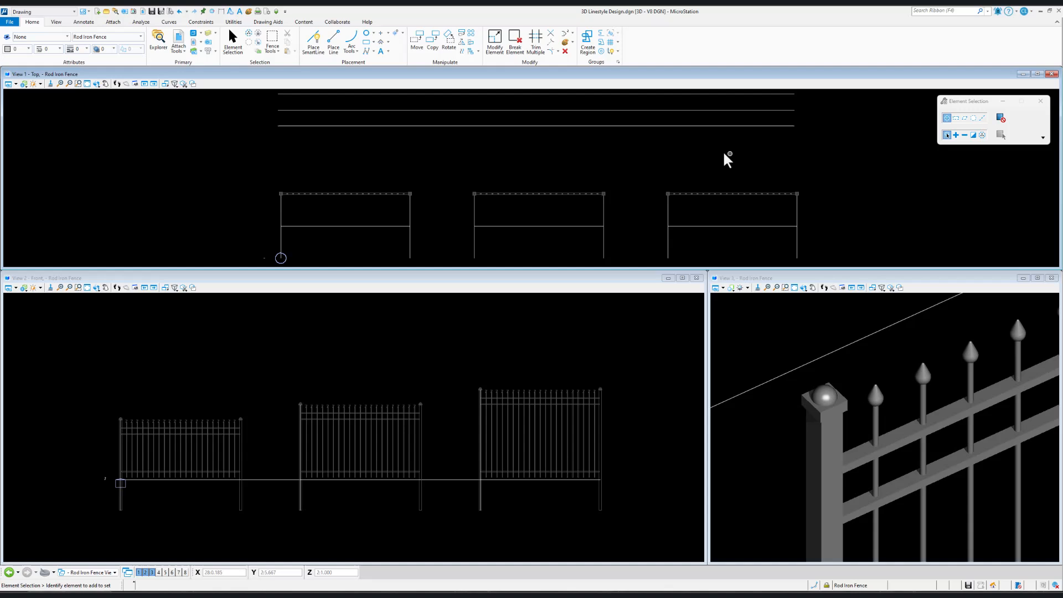
pyautogui.moveTo(590, 165)
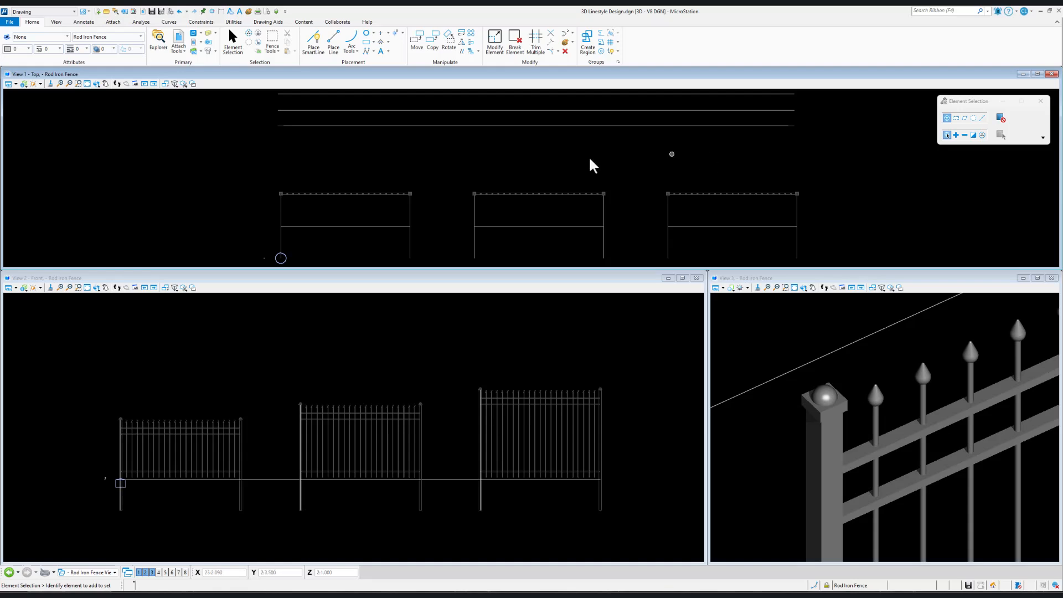
pyautogui.click(281, 208)
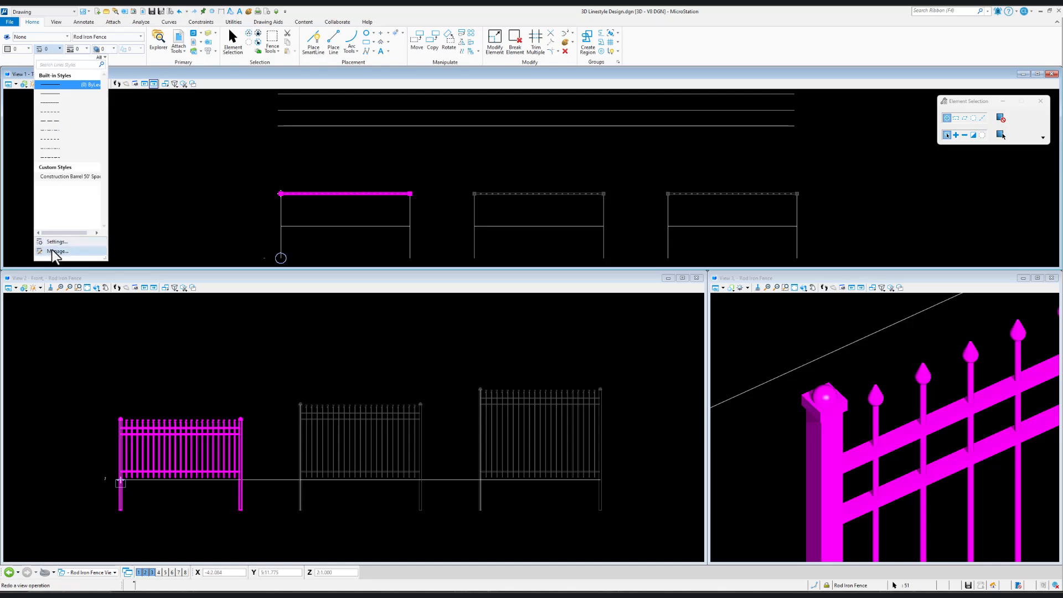
# - Load the Wrought Iron Fence .rsc in the Line Style Editor and list its point symbols
pyautogui.click(57, 251)
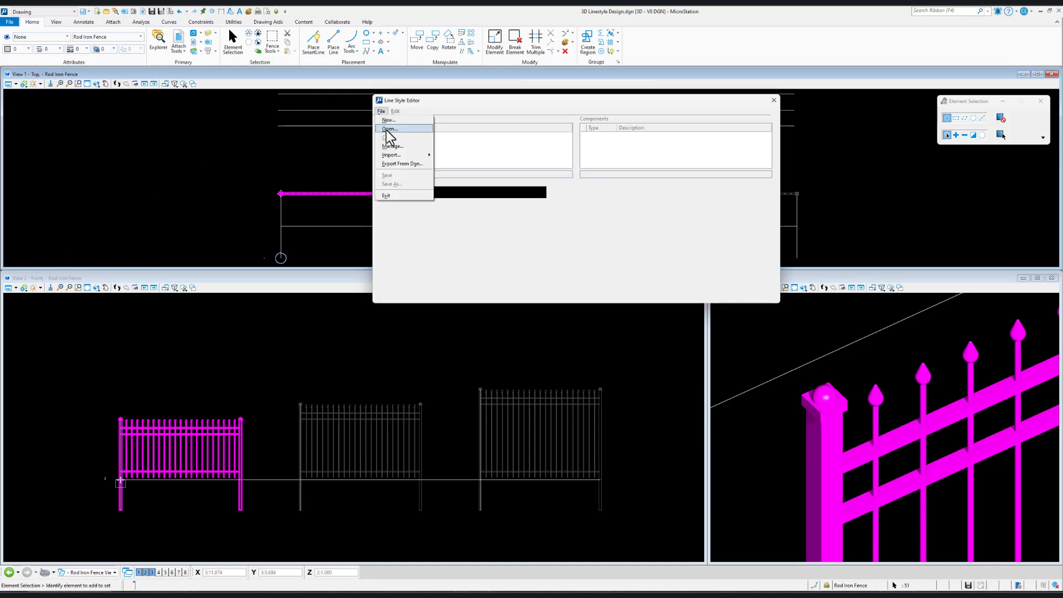
pyautogui.click(389, 129)
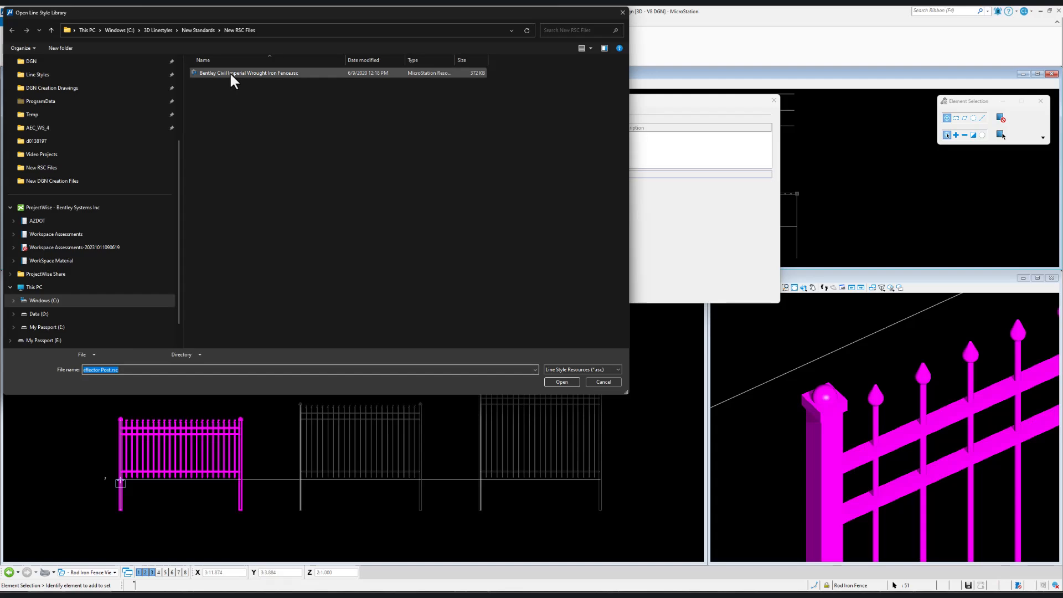
pyautogui.click(561, 381)
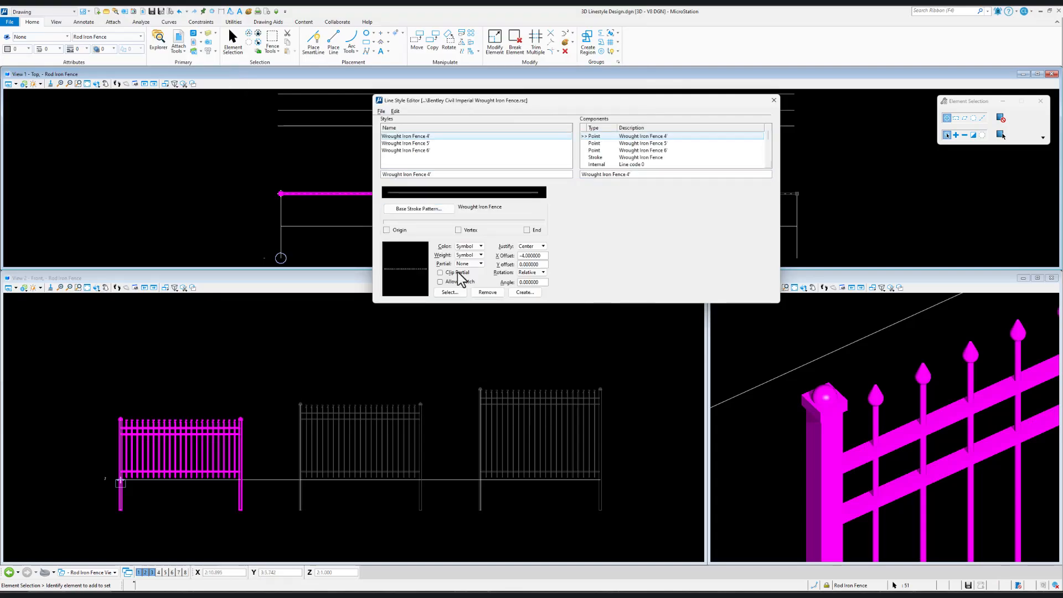
pyautogui.click(449, 293)
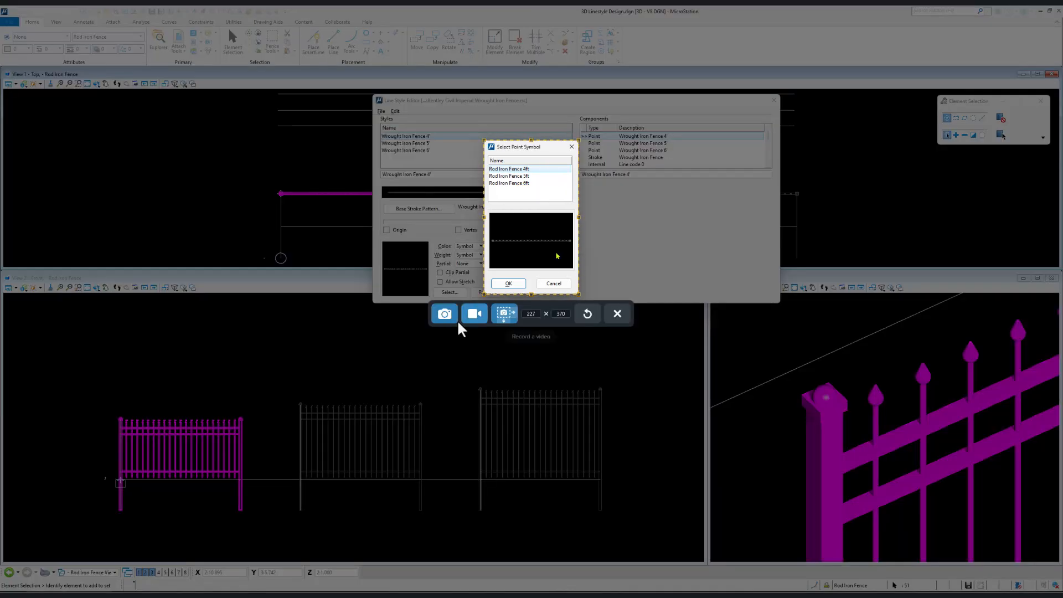
# - Create point symbol Rod Iron Fence 4ft from the panel, replacing the existing one
pyautogui.click(507, 283)
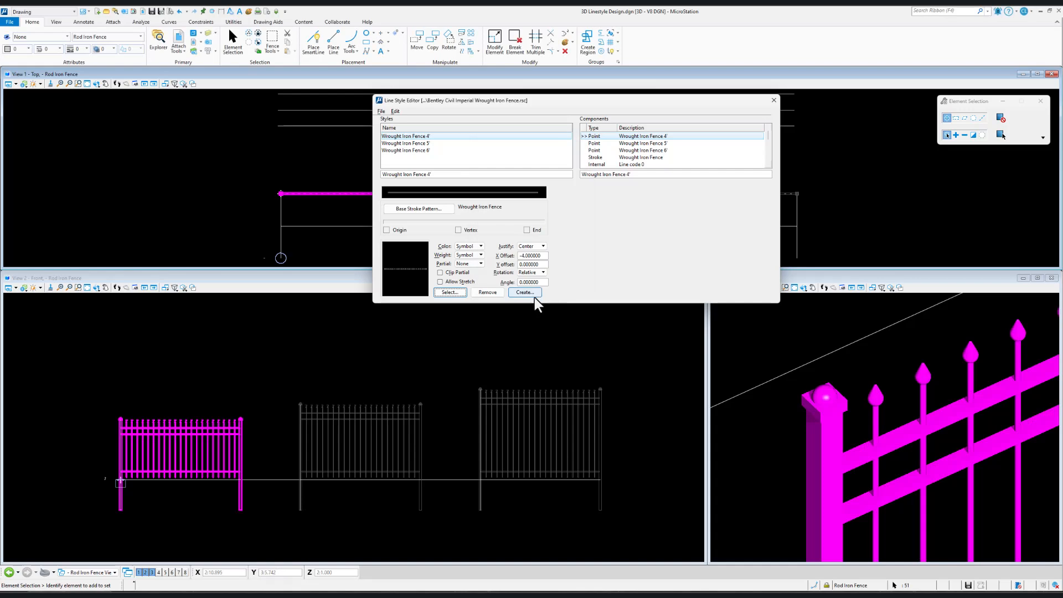
pyautogui.click(523, 292)
pyautogui.write('Rod Iron')
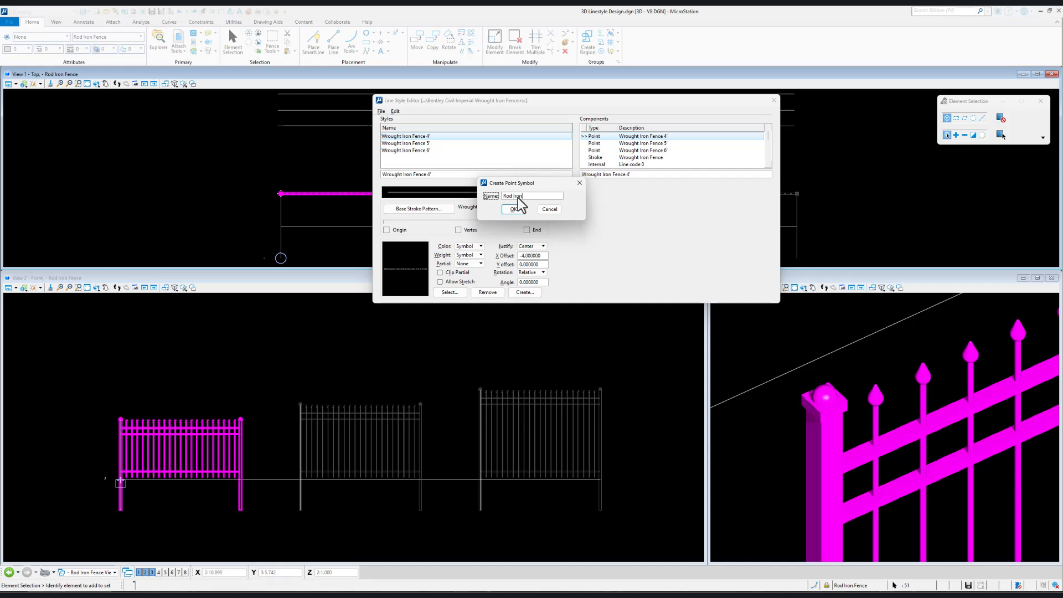
pyautogui.write('Fence 4ft')
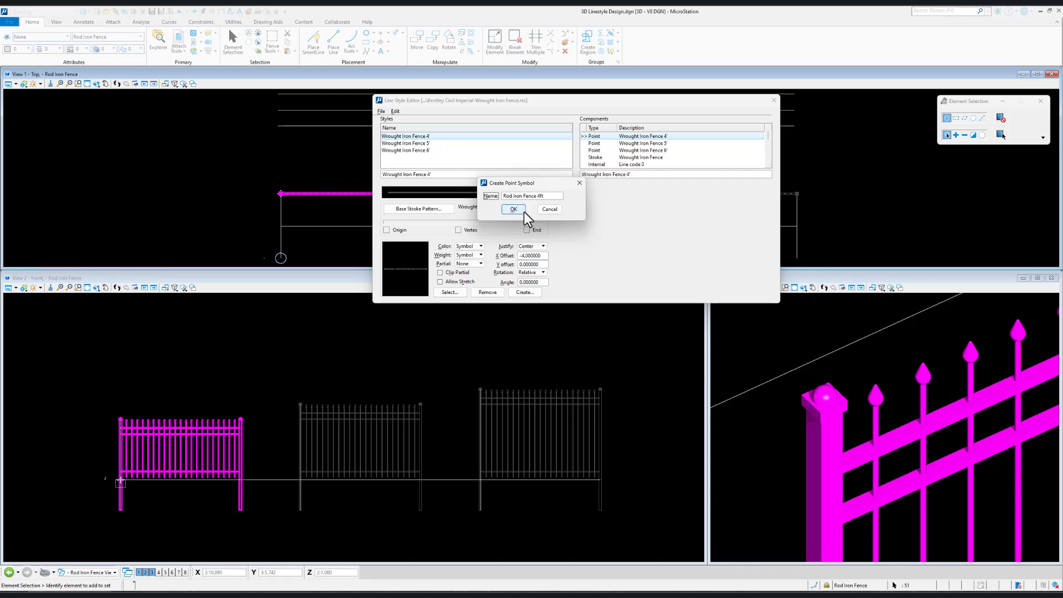
pyautogui.click(513, 209)
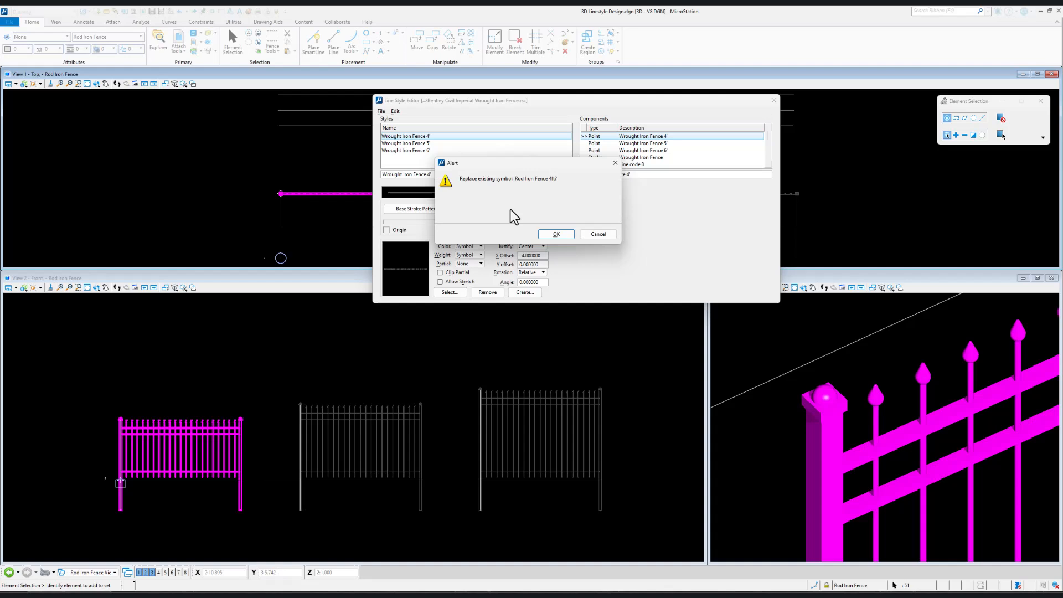
pyautogui.click(555, 234)
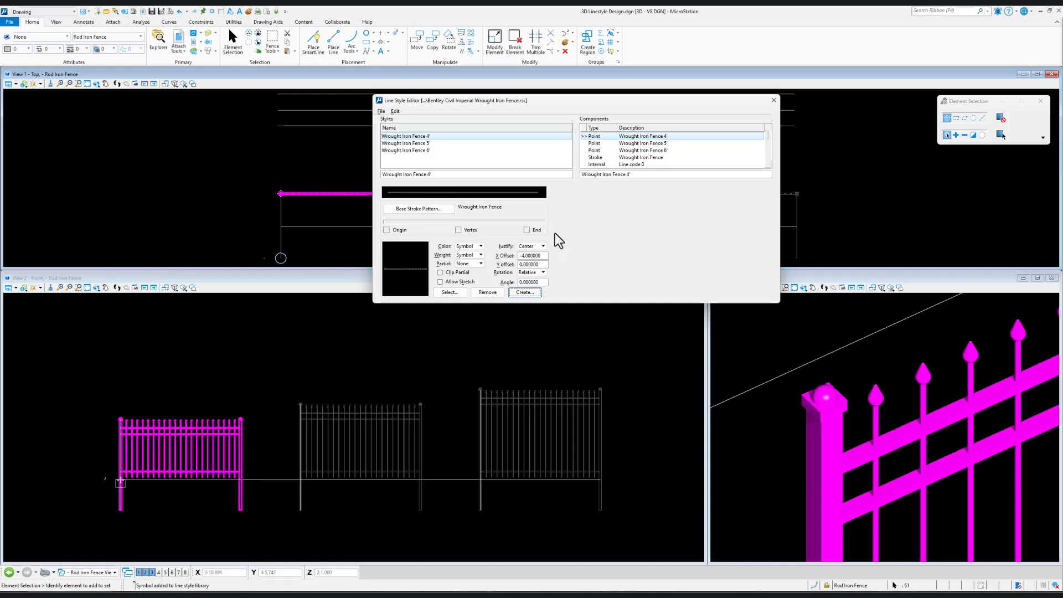
pyautogui.moveTo(383, 124)
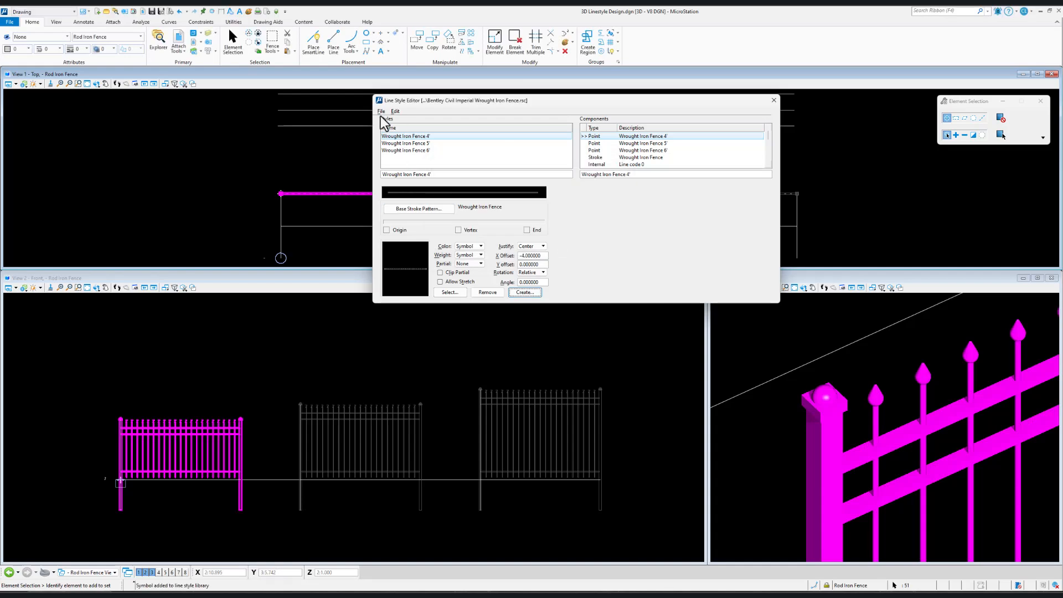
# - Close the line style library and exit the Line Style Editor
pyautogui.click(381, 111)
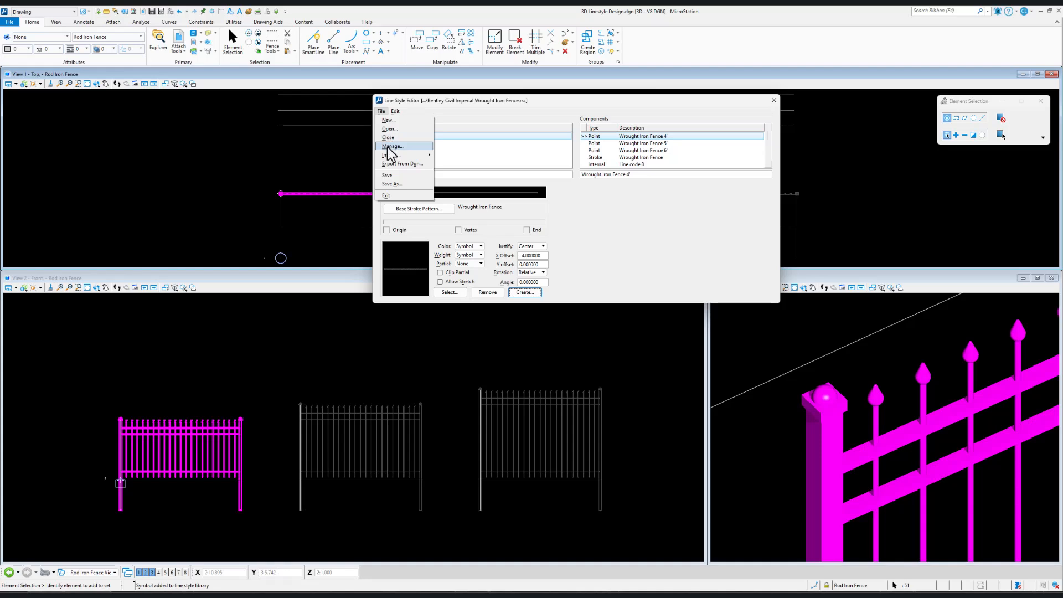
pyautogui.moveTo(388, 137)
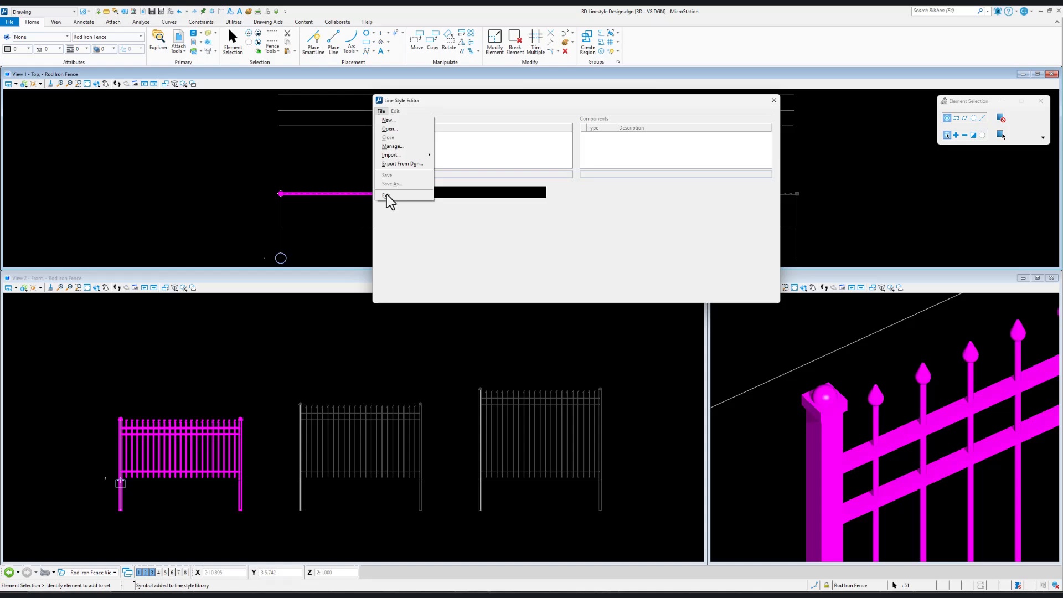
pyautogui.click(386, 196)
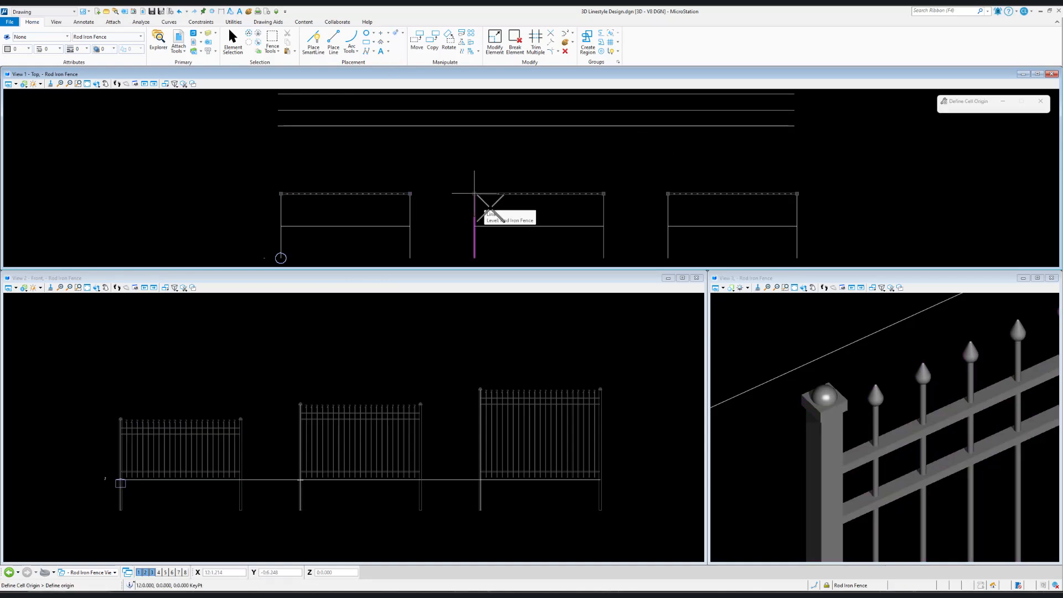
# - Set the cell origin on the middle 5ft panel and reopen the Line Style Editor via Manage
pyautogui.click(233, 41)
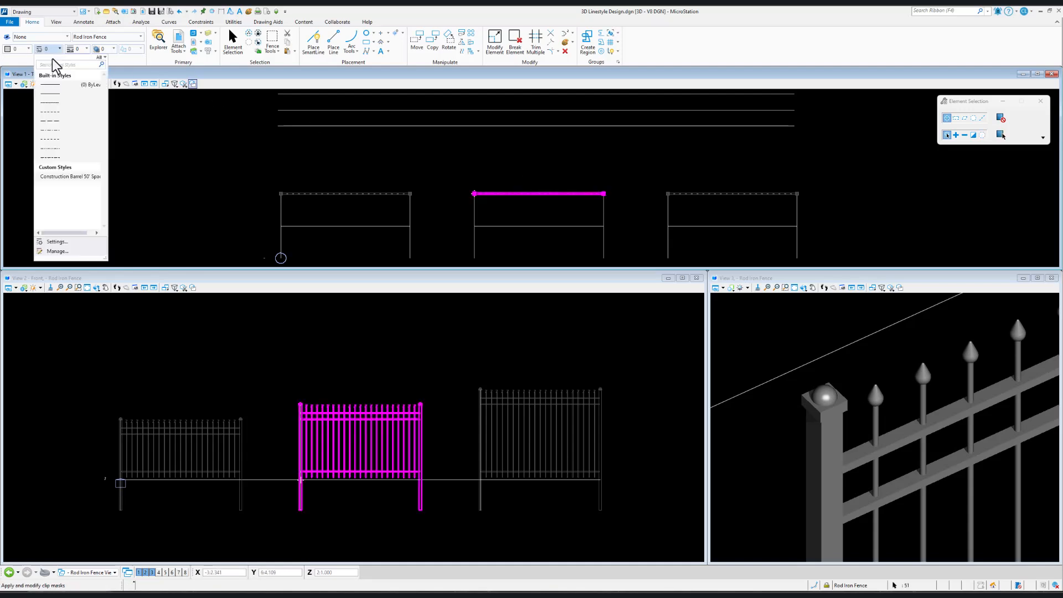
pyautogui.click(57, 252)
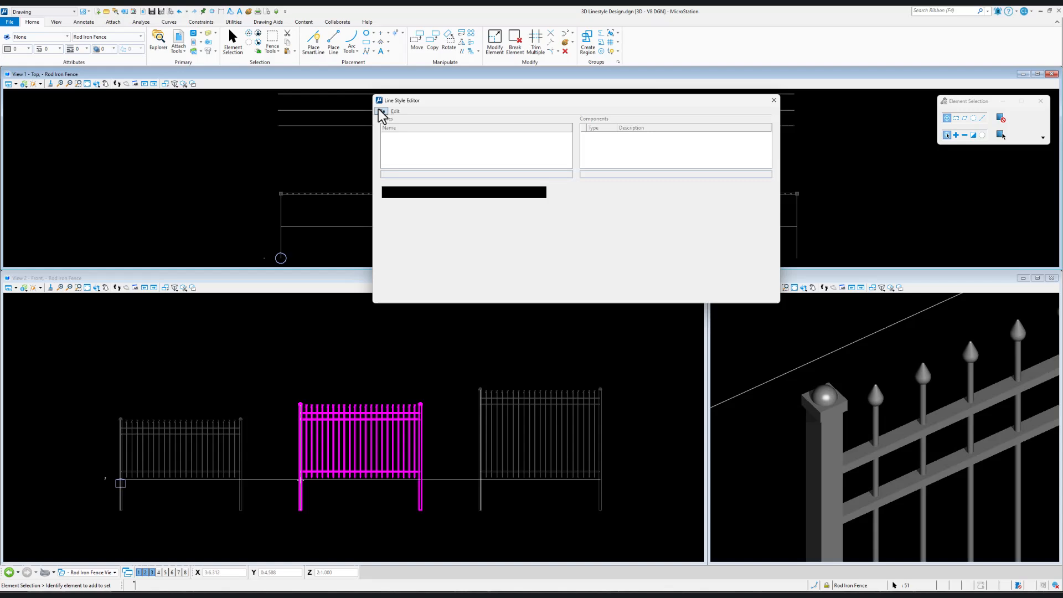
pyautogui.click(381, 112)
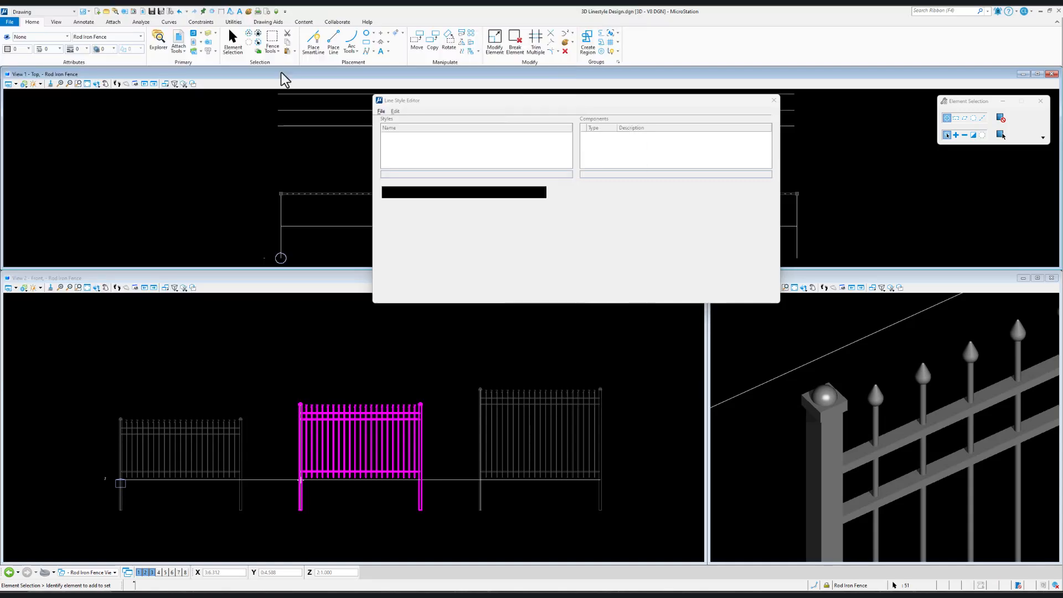
# - Create point symbol Rod Iron Fence 5ft from the middle panel, then exit the editor
pyautogui.click(523, 291)
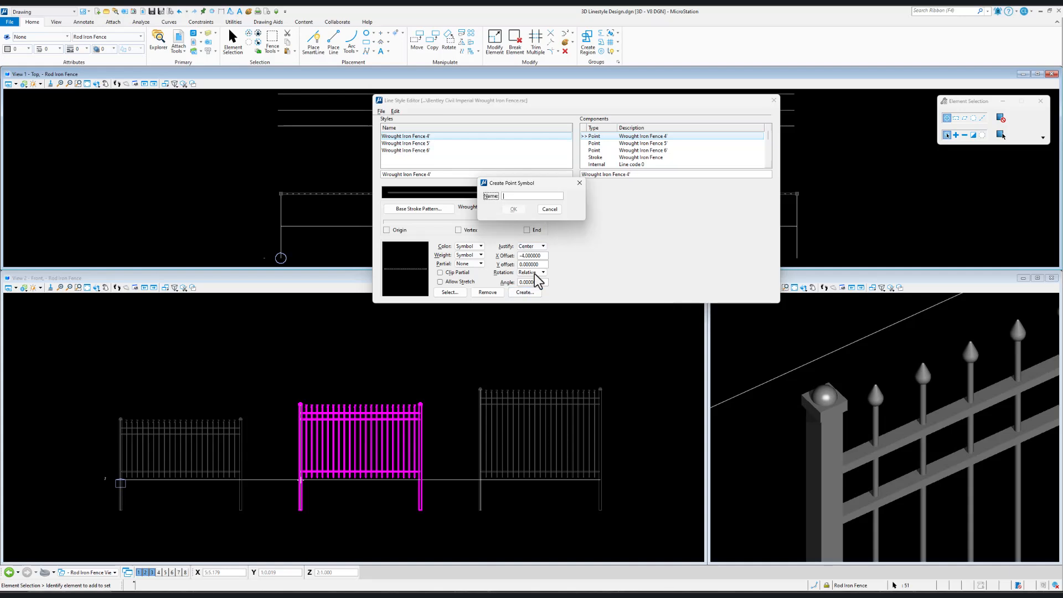
pyautogui.write('R')
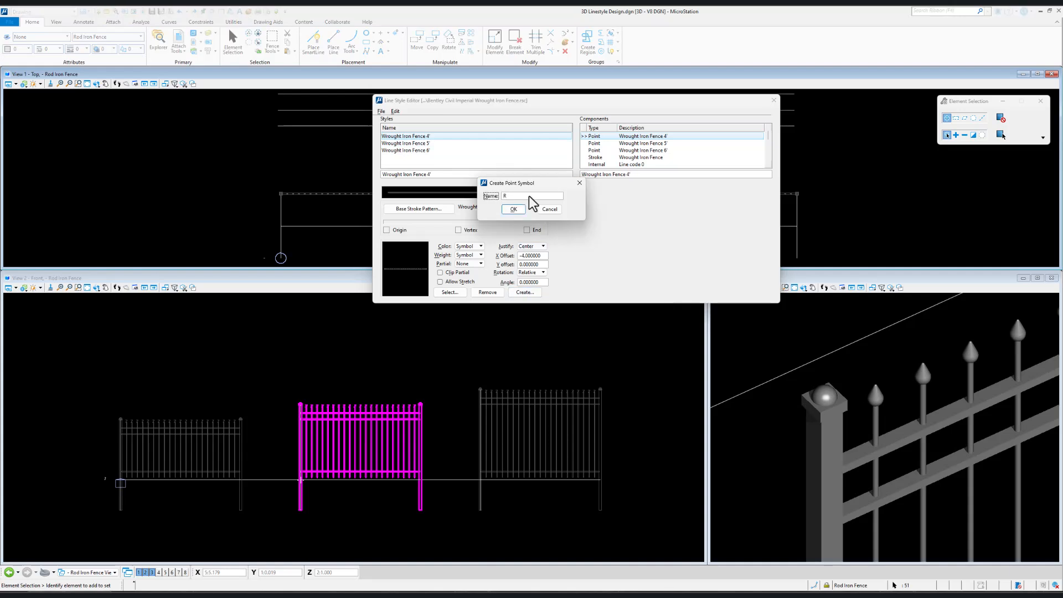
pyautogui.write('od Iron Fence 5ft')
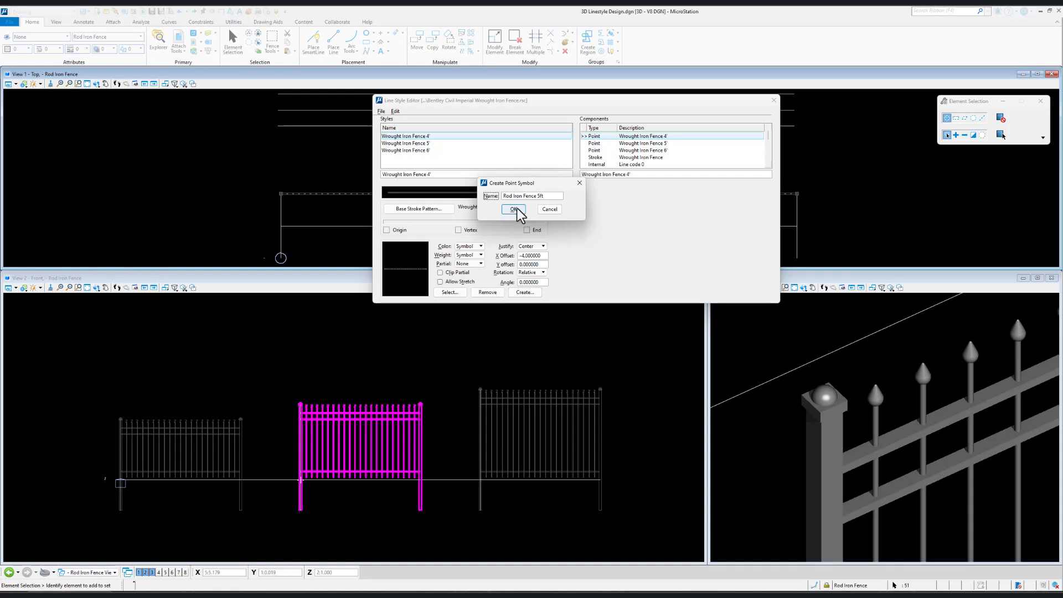
pyautogui.click(513, 208)
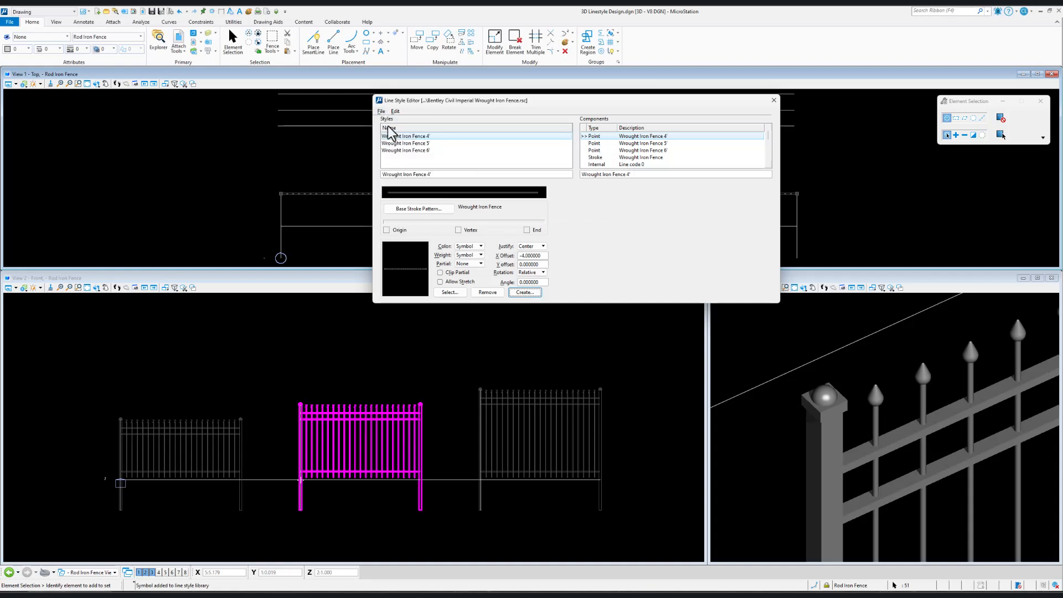
pyautogui.click(381, 110)
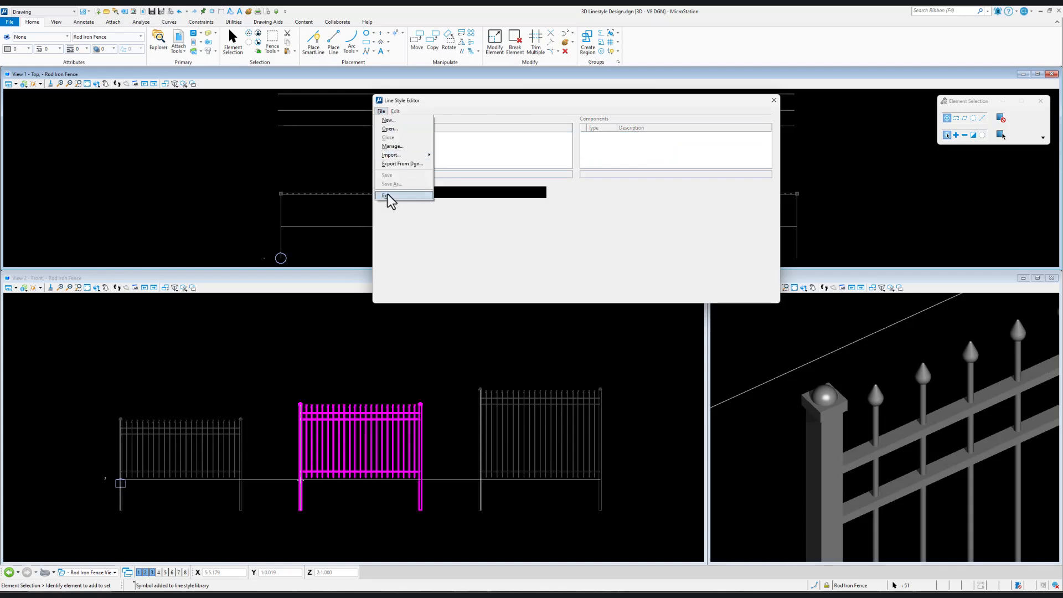
pyautogui.click(387, 196)
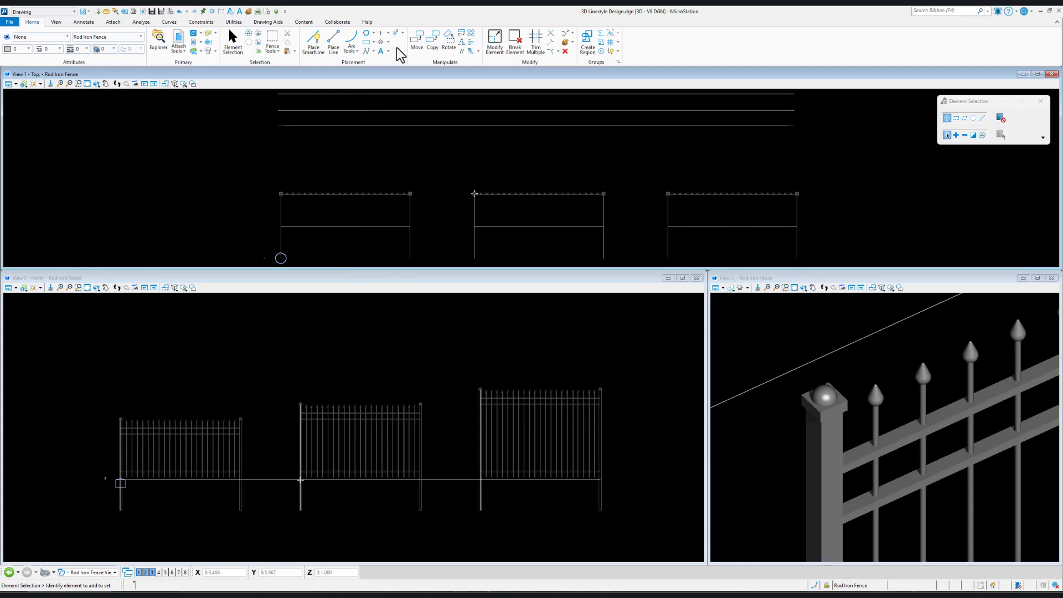
# - Define the cell origin at the 6ft fence's top-left corner and select that fence
pyautogui.click(658, 200)
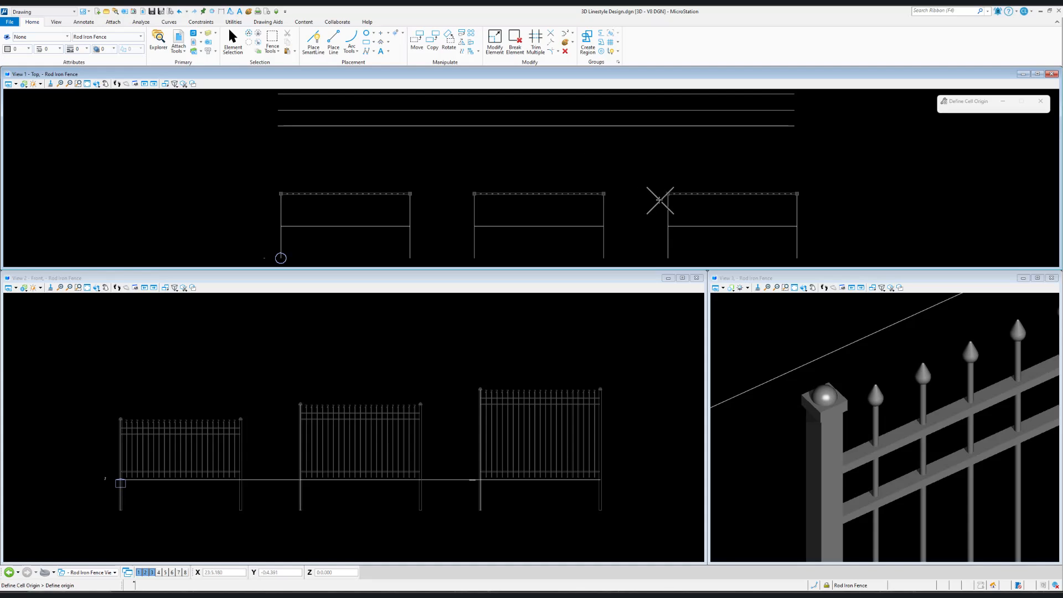
pyautogui.click(233, 41)
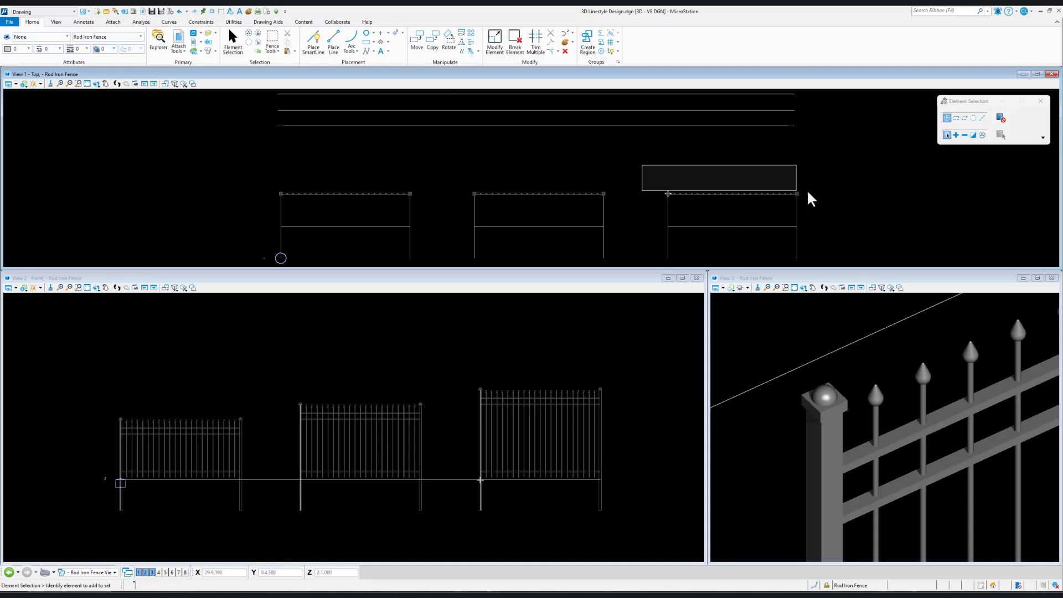
pyautogui.click(731, 195)
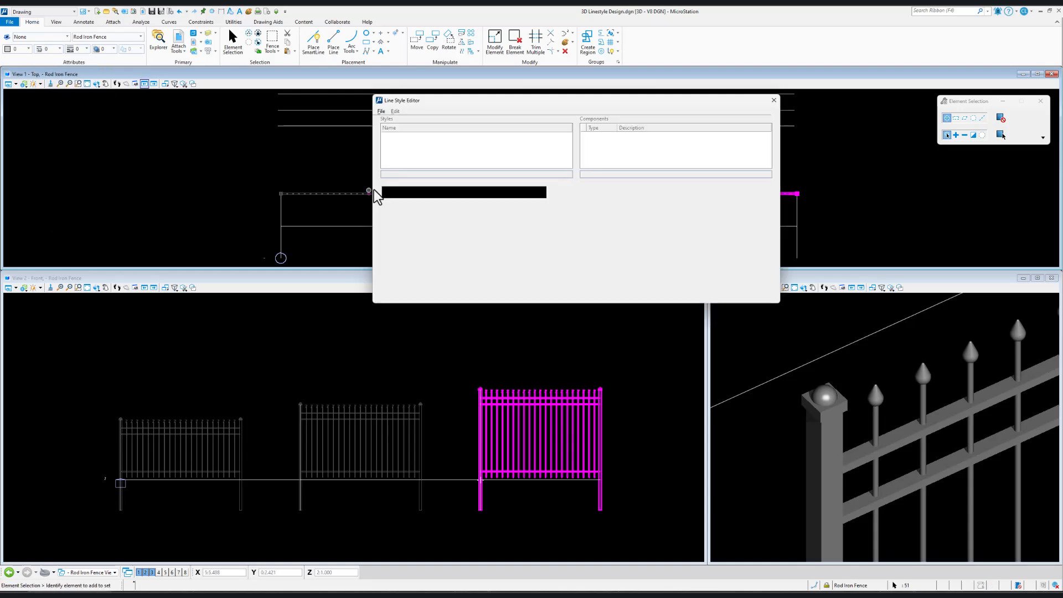
pyautogui.moveTo(351, 220)
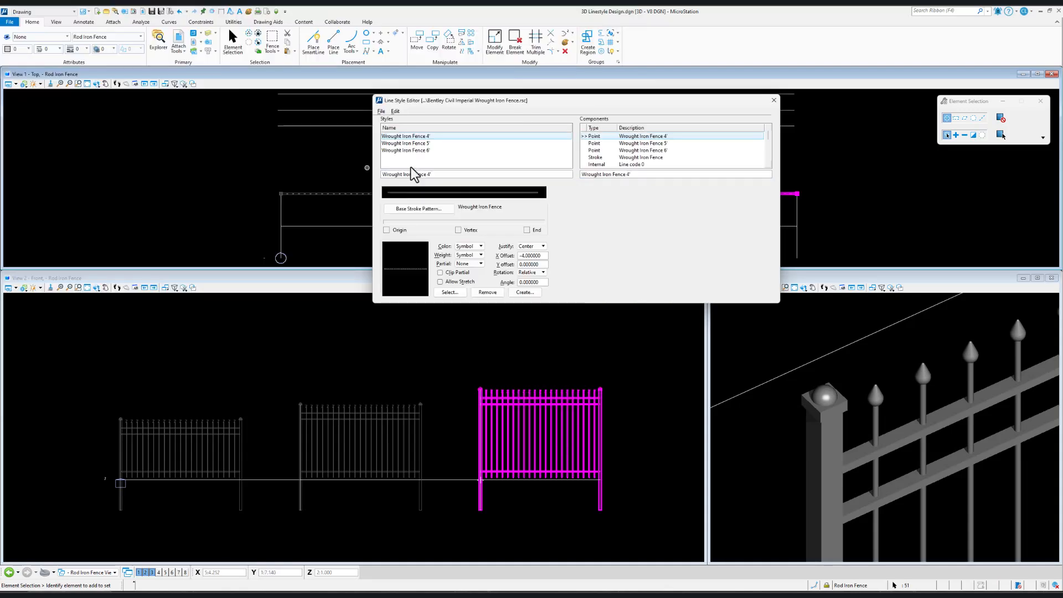
# - Create point symbol Rod Iron Fence 6ft from the tall panel, then exit the editor
pyautogui.click(523, 292)
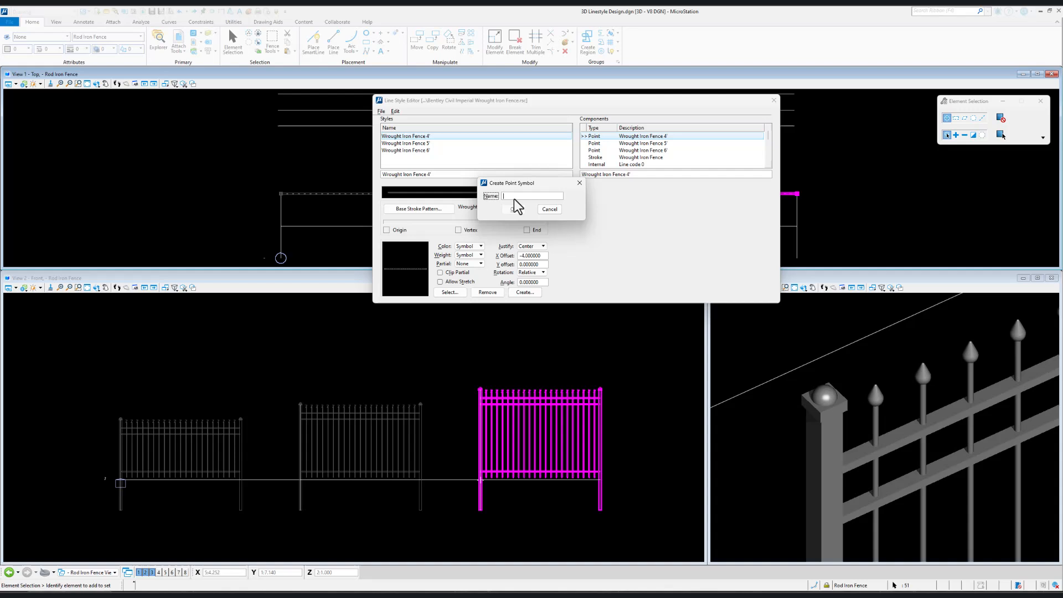
pyautogui.write('Rod Iron')
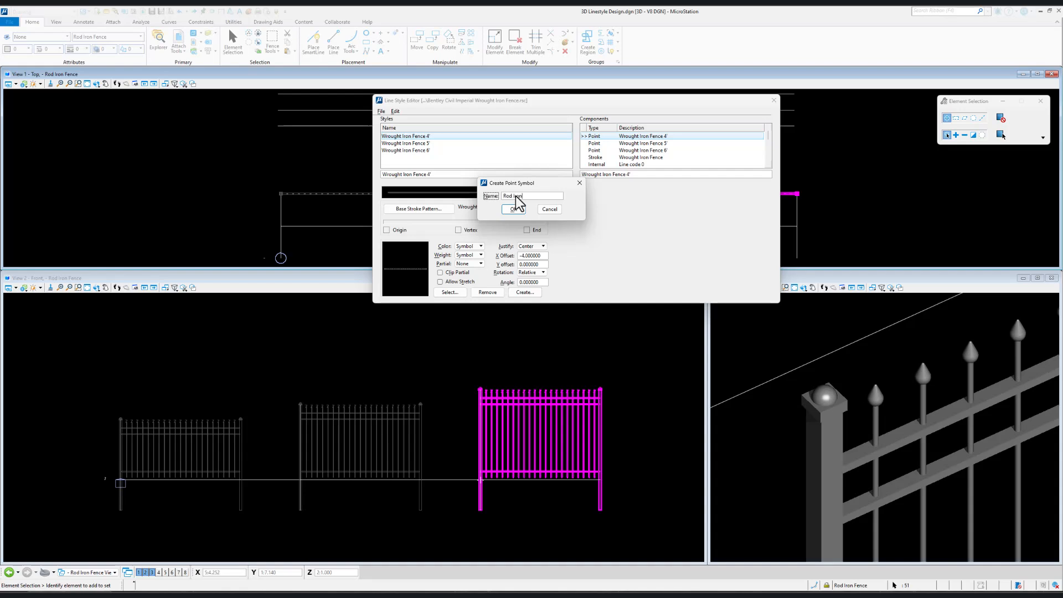
pyautogui.write('G')
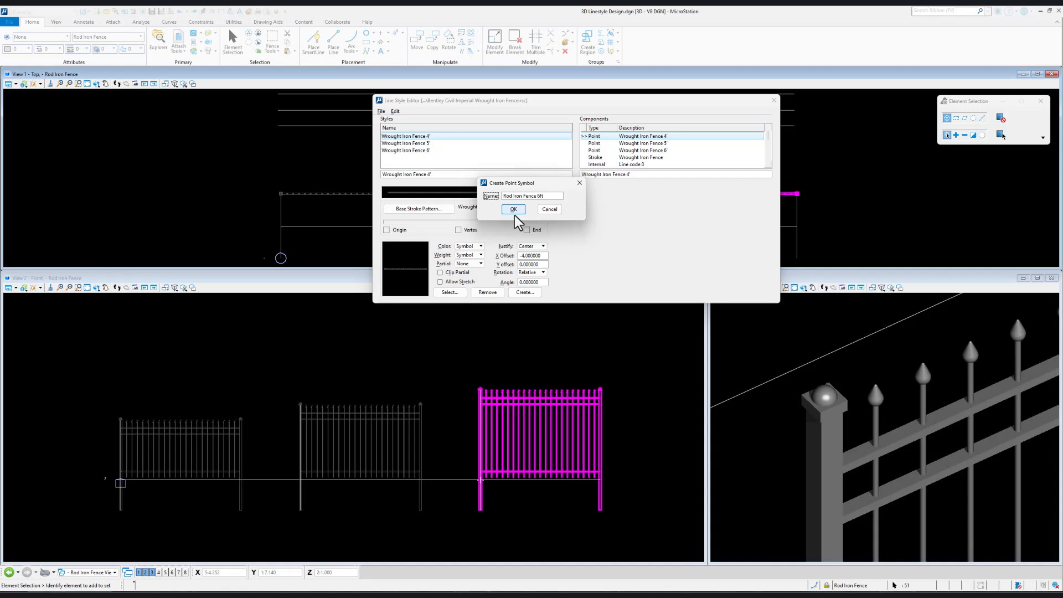
pyautogui.click(513, 209)
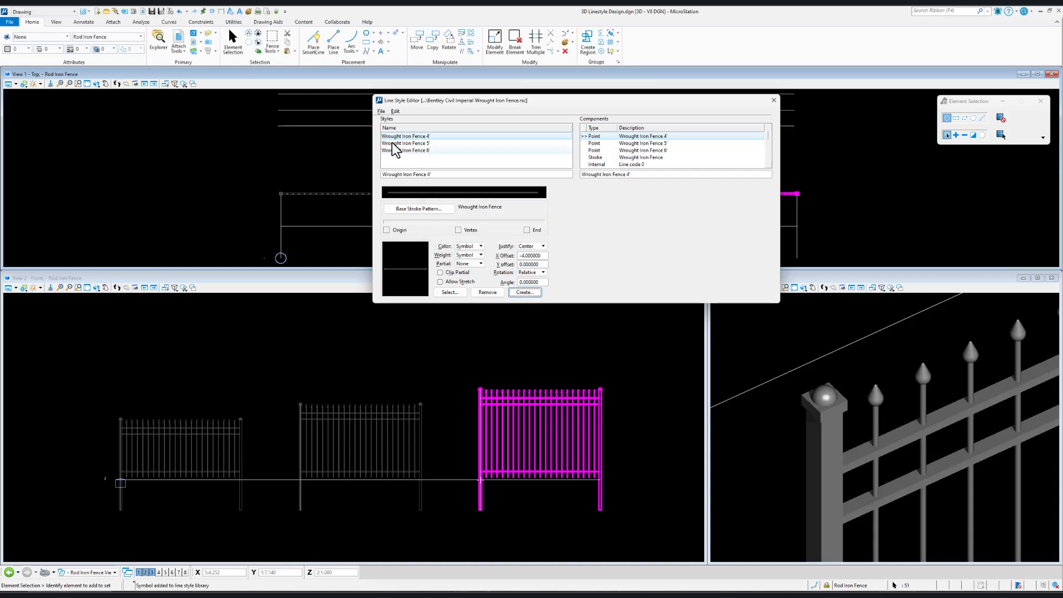
pyautogui.click(381, 112)
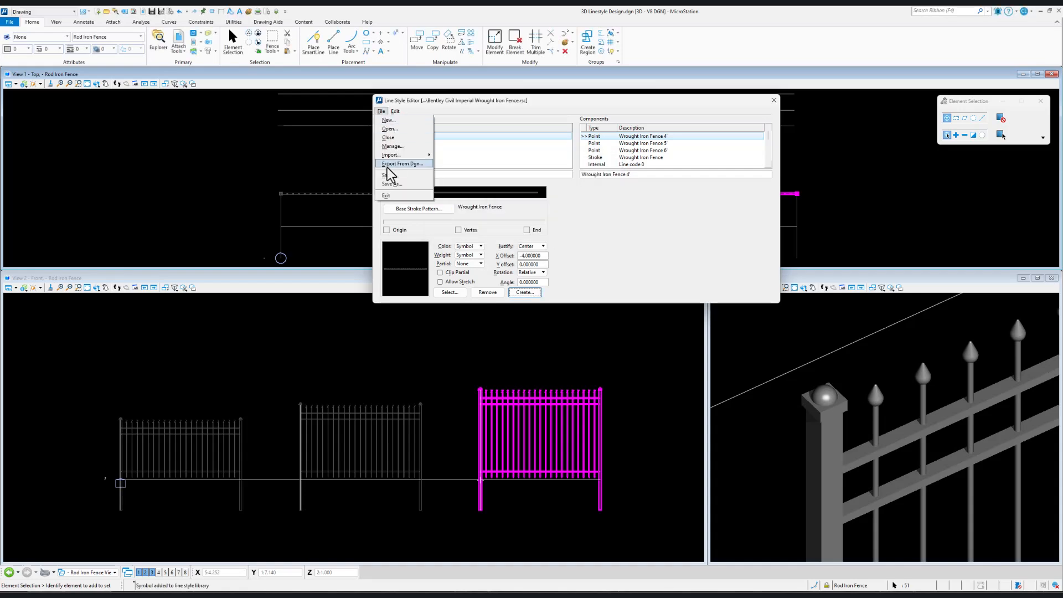
pyautogui.moveTo(392, 146)
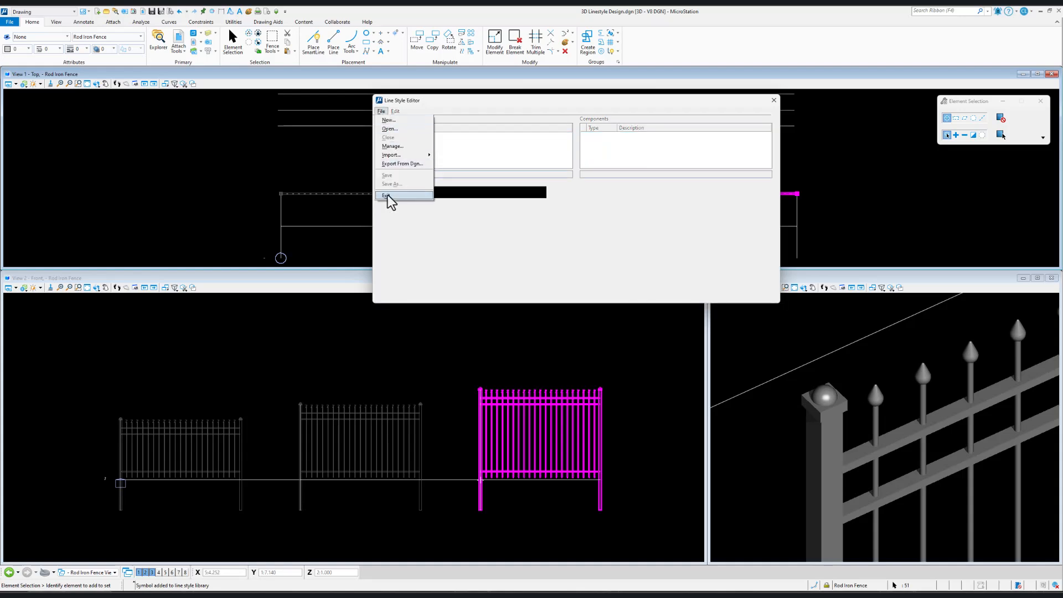
pyautogui.click(386, 196)
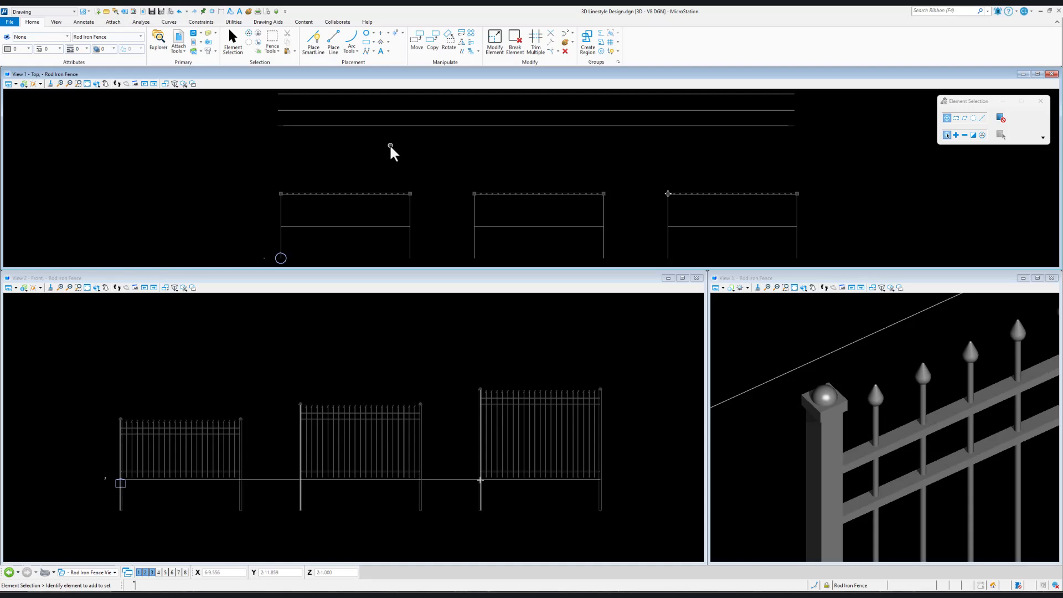
pyautogui.moveTo(395, 147)
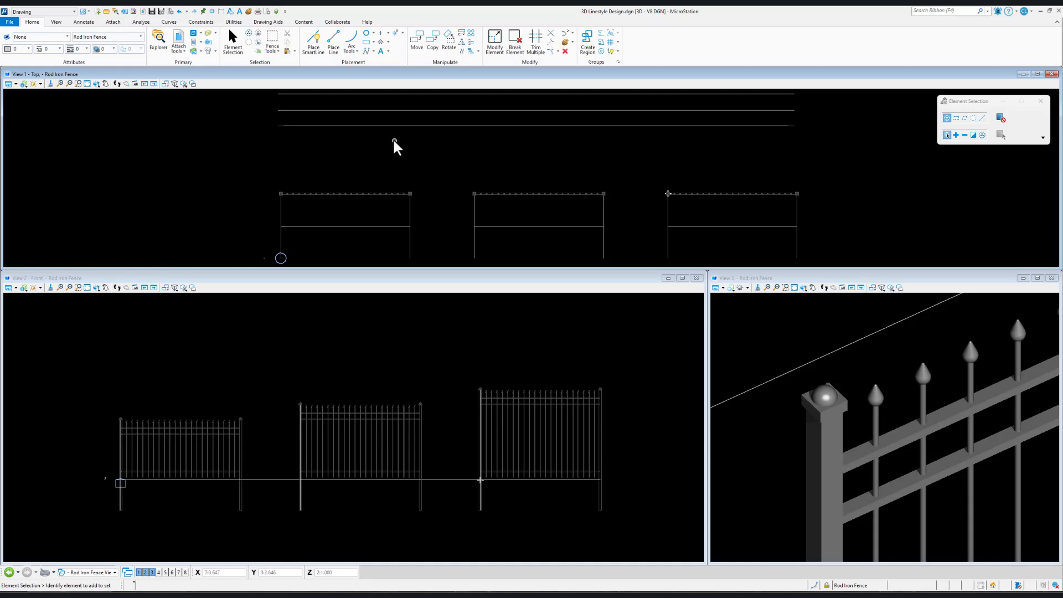
pyautogui.moveTo(766, 150)
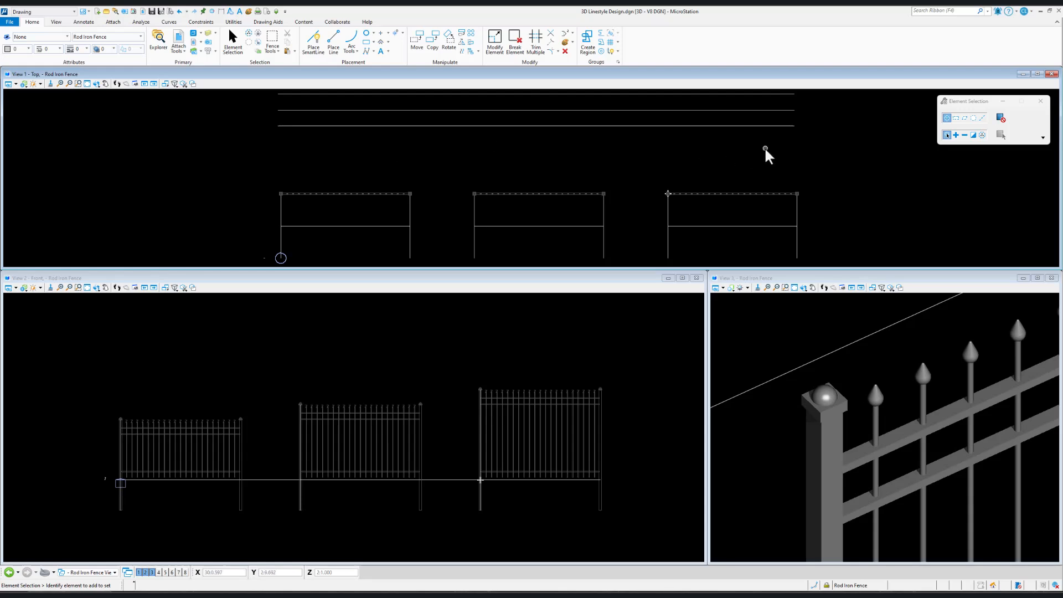